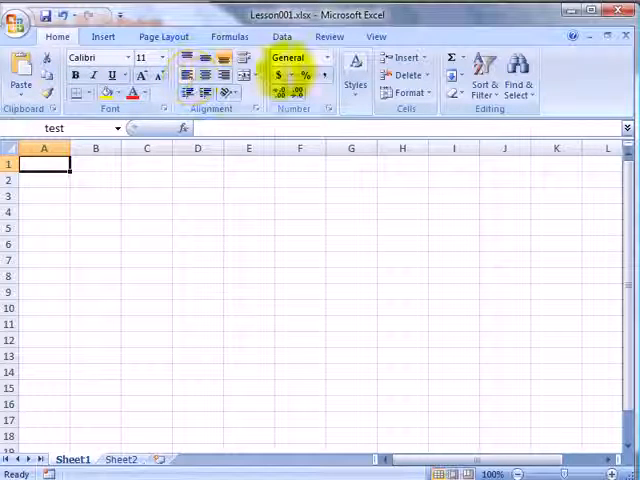
- Open the Cell Styles gallery, then tour the Insert, Page Layout, Formulas, Data, Review and View tabs
left_click(355, 90)
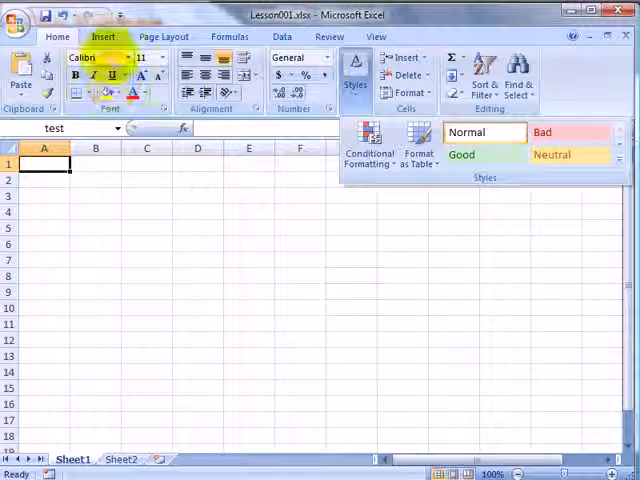
left_click(104, 36)
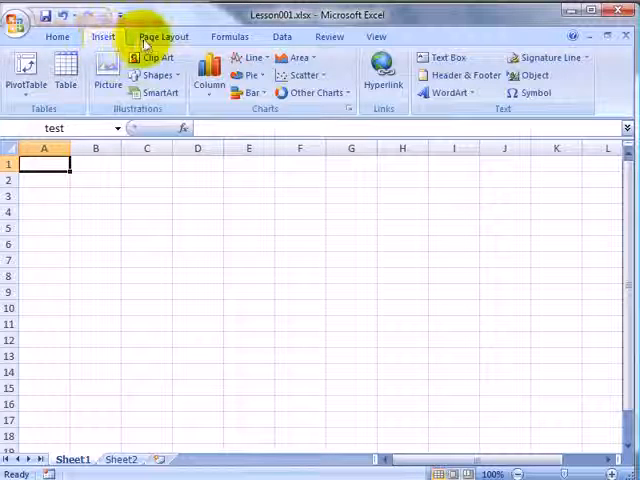
left_click(163, 37)
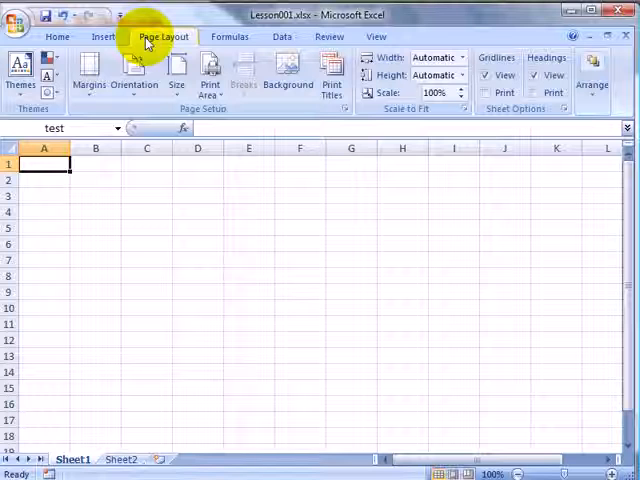
left_click(229, 37)
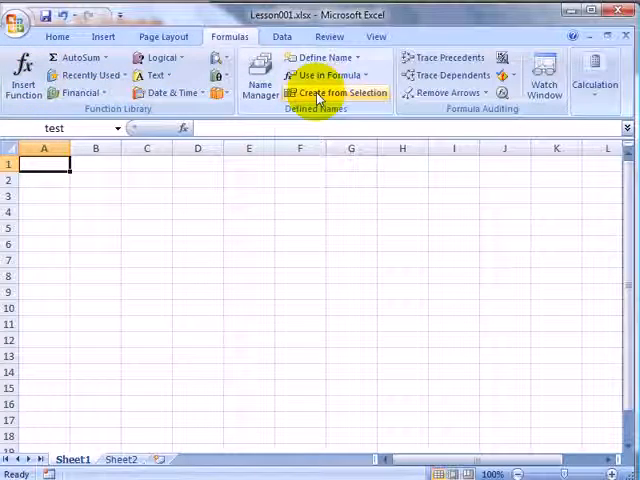
mouse_move(438, 92)
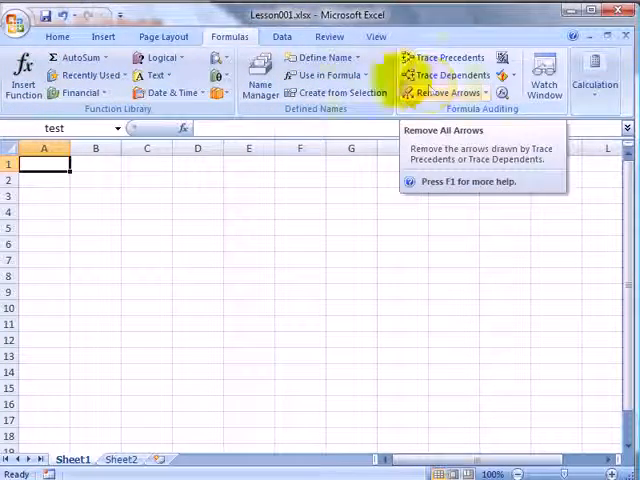
left_click(282, 37)
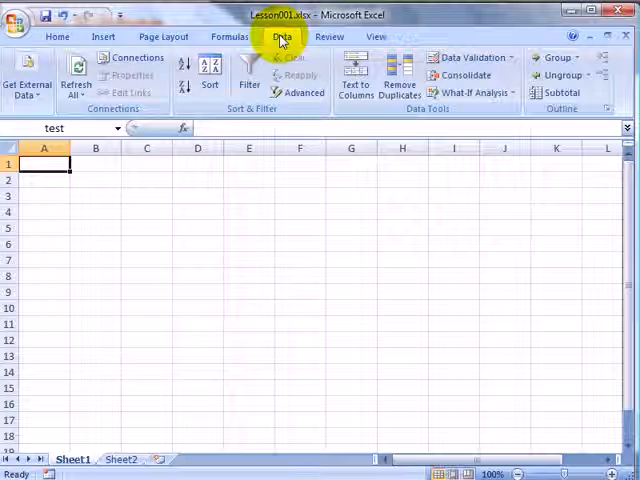
left_click(329, 37)
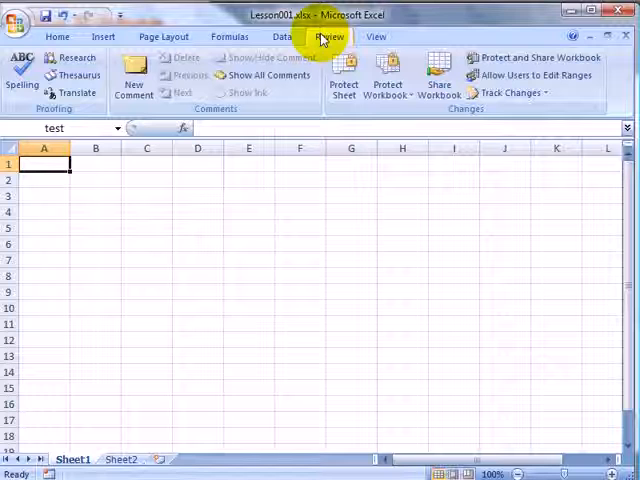
left_click(375, 37)
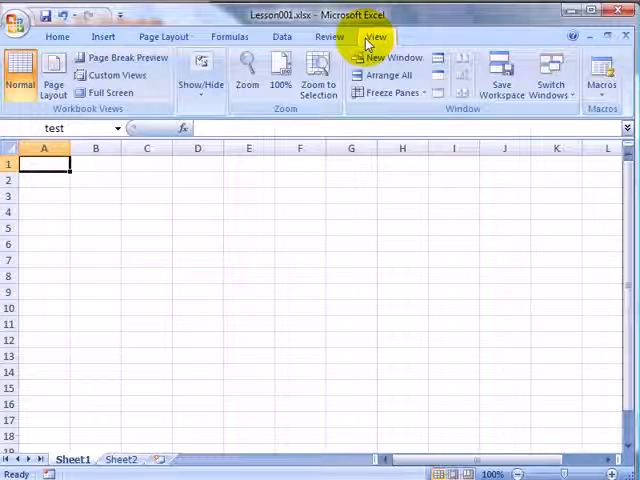
- Step back through the Data and Formulas tabs to the Page Layout commands
left_click(282, 37)
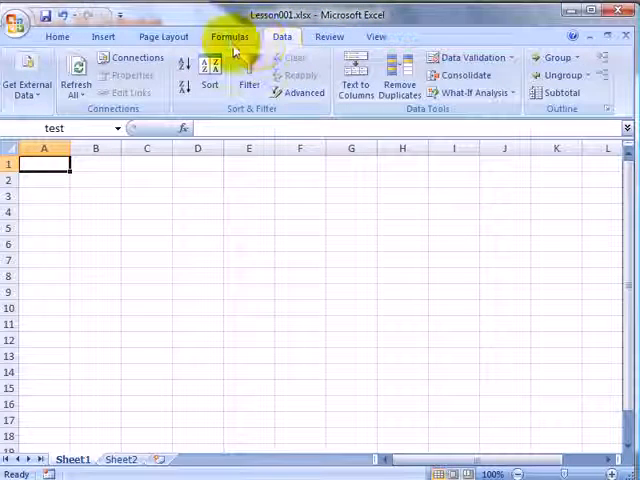
left_click(230, 37)
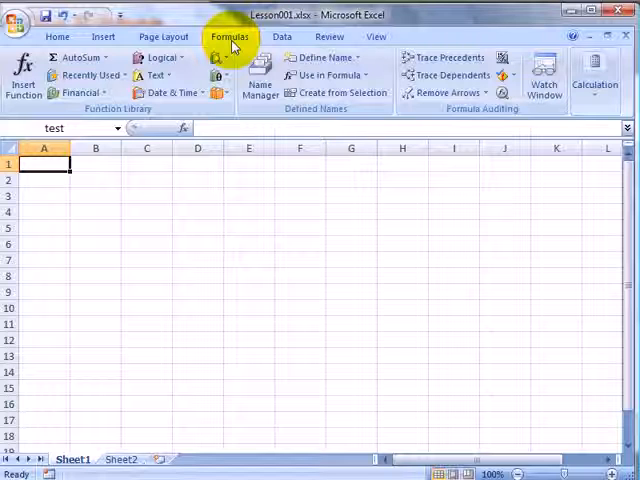
left_click(163, 37)
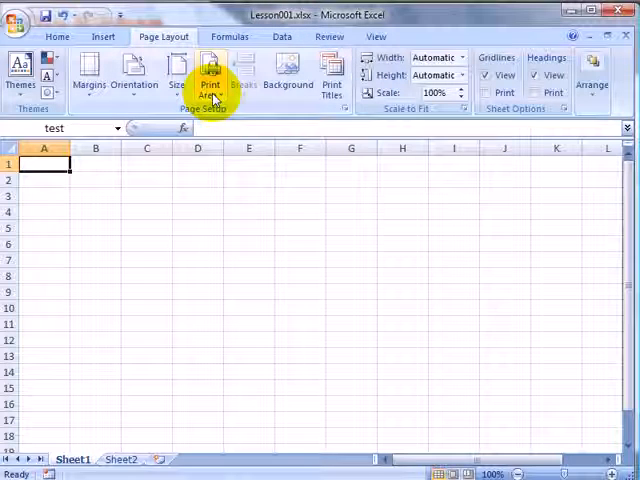
left_click(535, 92)
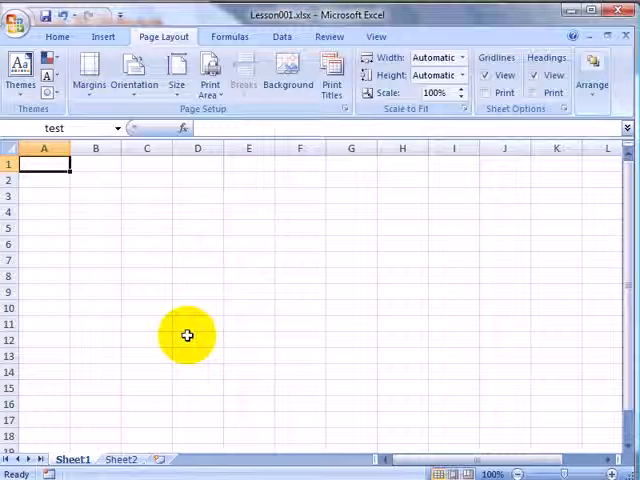
mouse_move(290, 177)
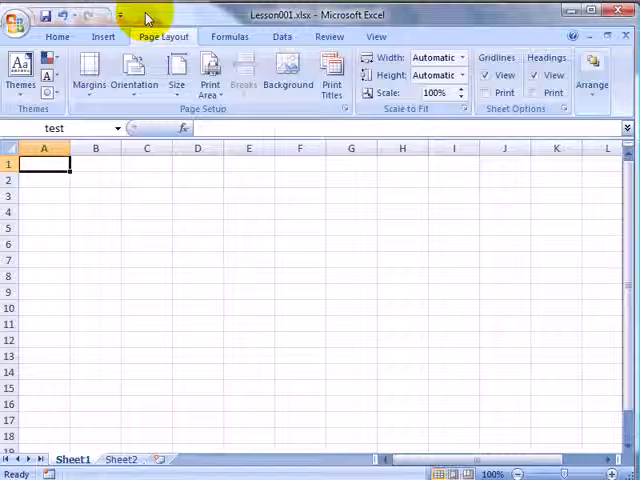
- Switch to Sheet2 and scroll through the 1440/1280/1024/800 ribbon screenshots
left_click(57, 36)
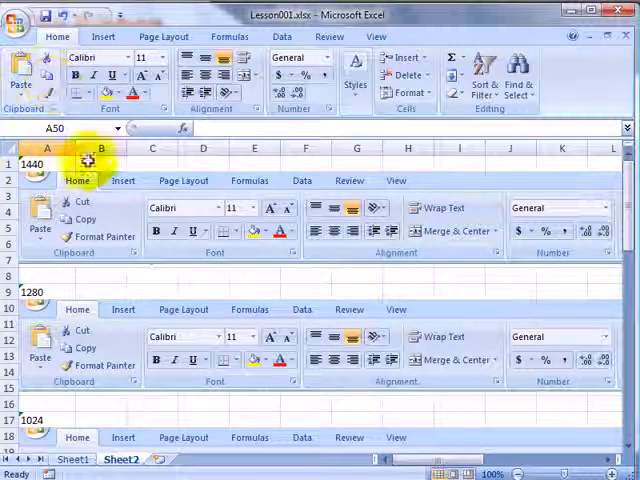
mouse_move(103, 236)
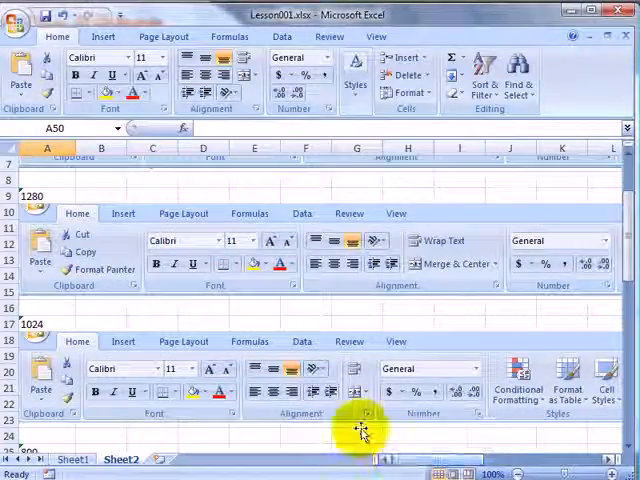
scroll("down", 3)
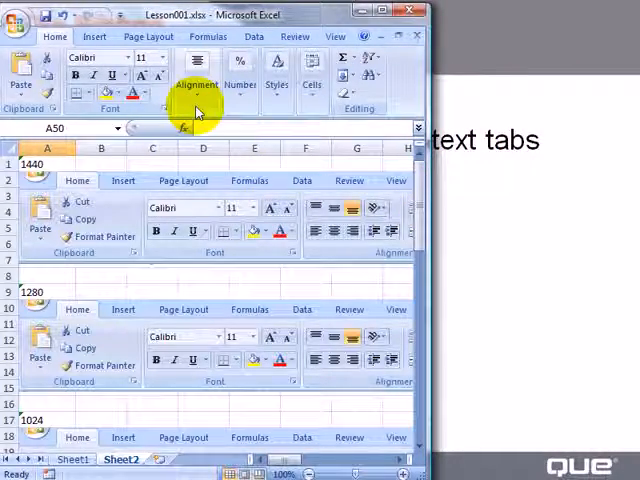
- Return to the blank Sheet1 grid, with the window shrunk until the ribbon disappears
left_click(196, 84)
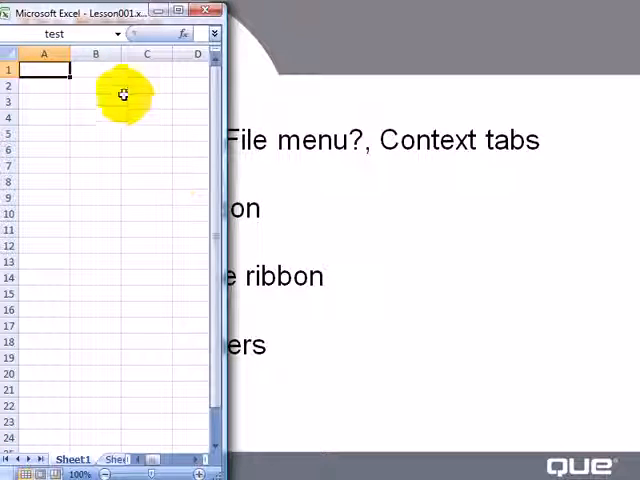
mouse_move(220, 148)
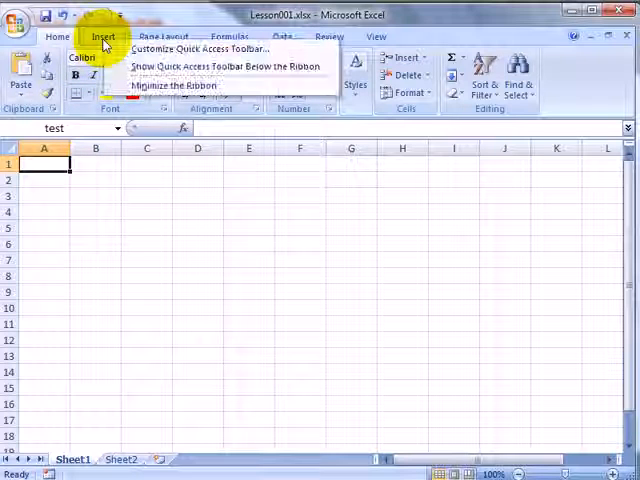
- Minimize the ribbon to its tab names and start typing =ran into C2
left_click(174, 85)
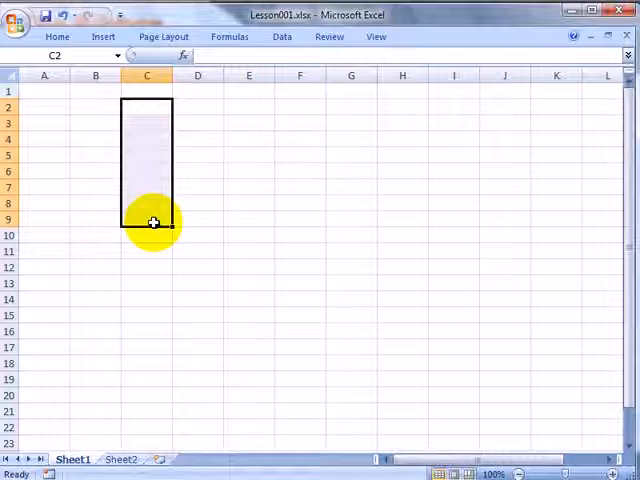
type("=randbetwee")
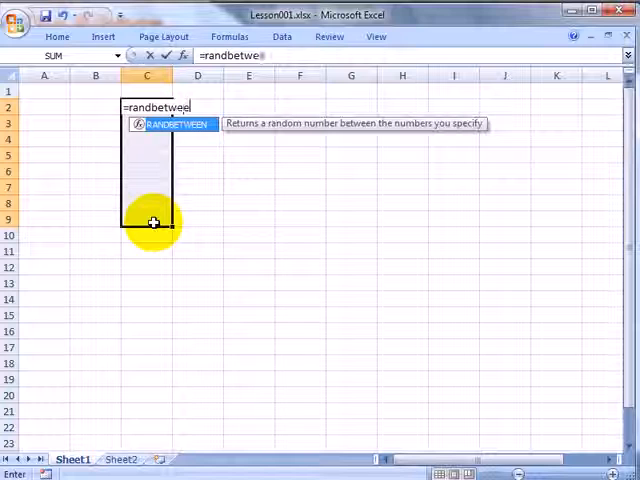
- Fill C2:C9 with RANDBETWEEN(1,10) values, sort ascending, re-expand the ribbon, then clear the cells
type("n(1,10)")
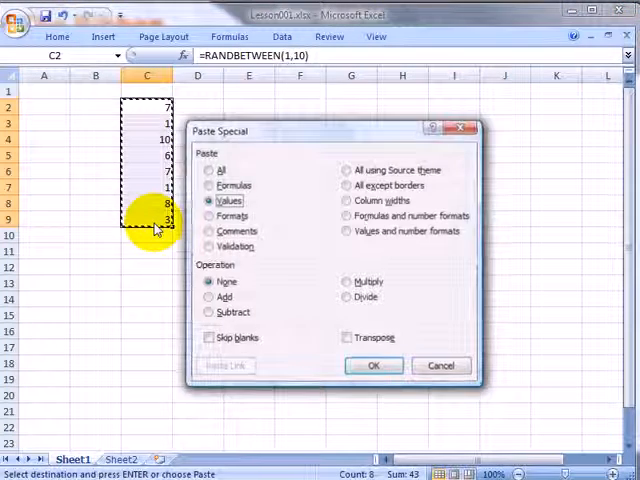
left_click(373, 365)
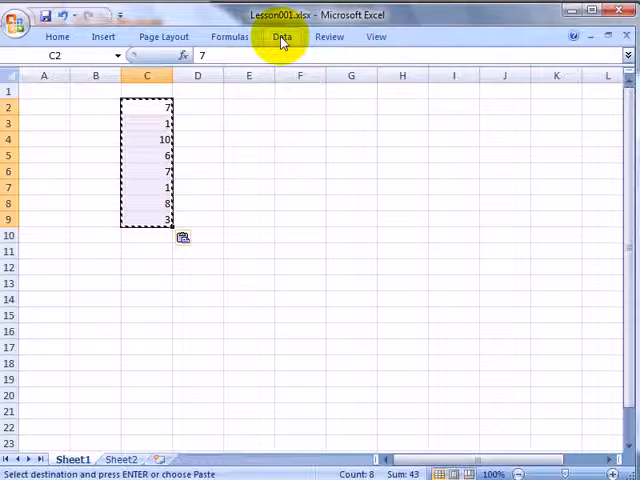
left_click(281, 37)
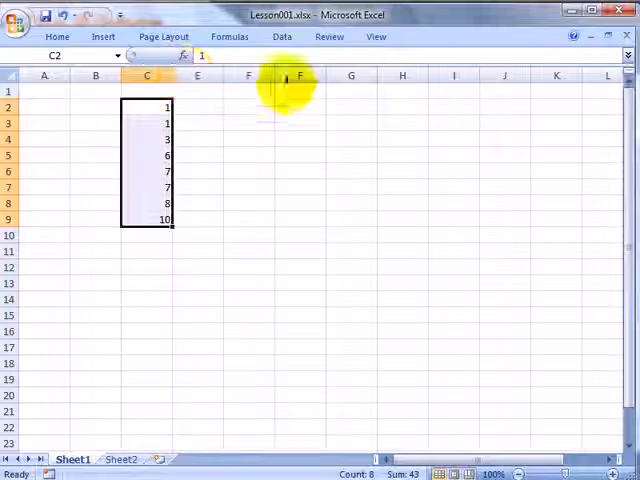
left_click(282, 37)
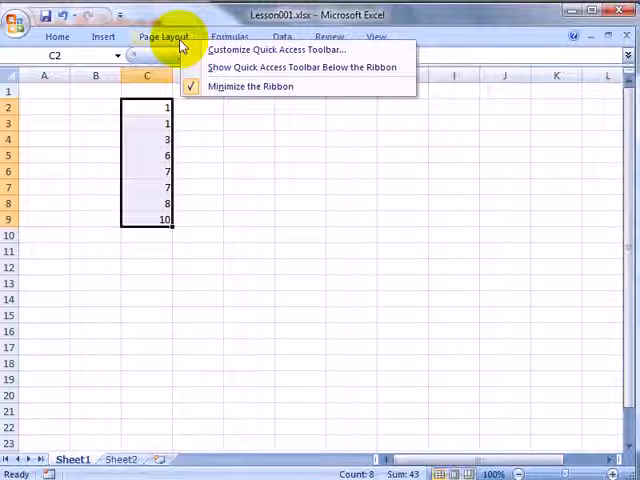
left_click(281, 37)
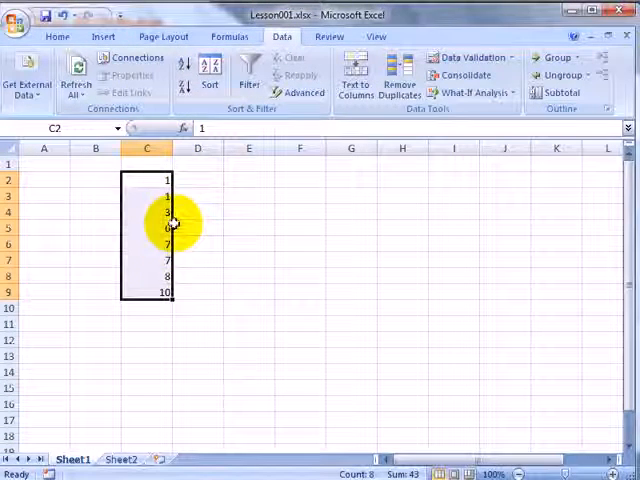
key("Delete")
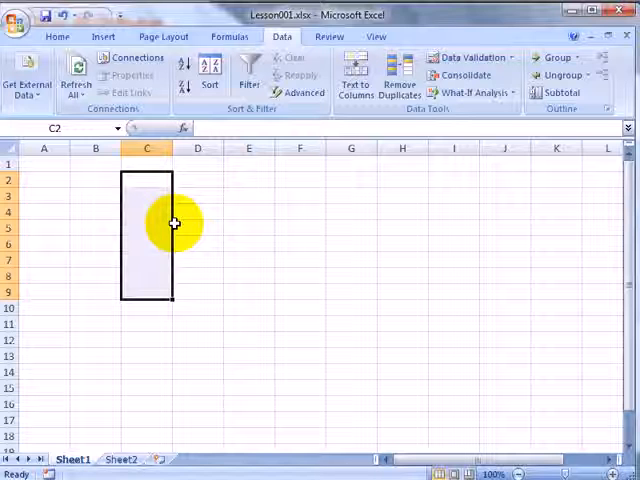
left_click(103, 36)
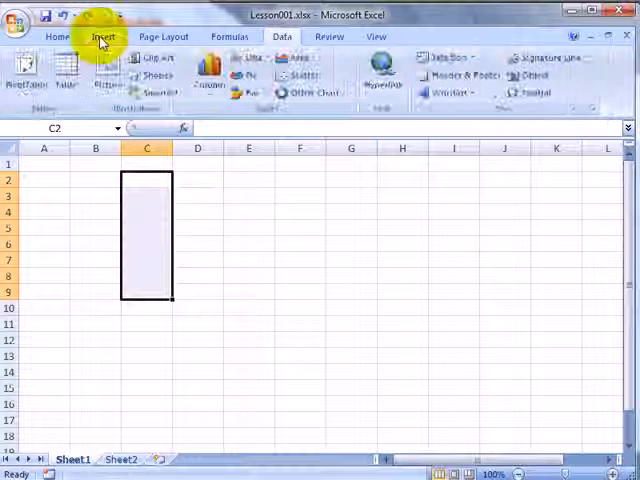
- Draw a rectangle over D2:F6 and select it to show the Drawing Tools Format tab
left_click(152, 75)
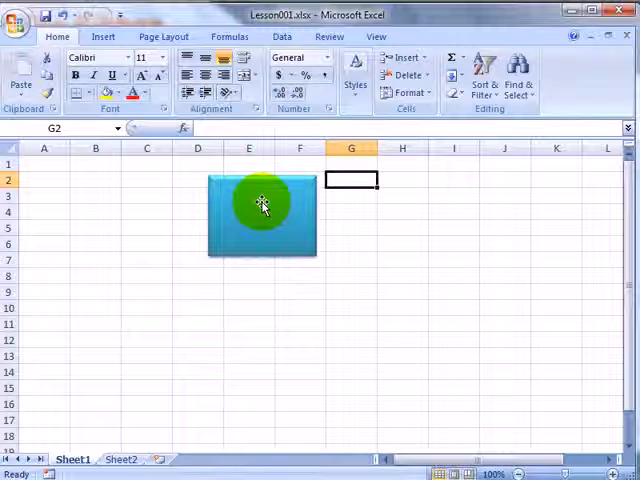
left_click(262, 217)
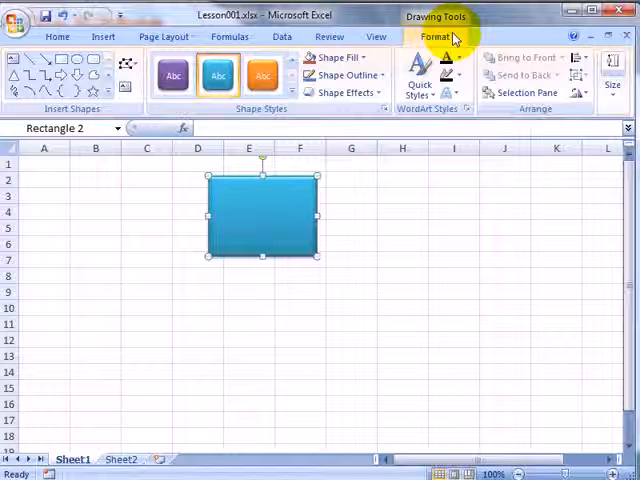
mouse_move(495, 40)
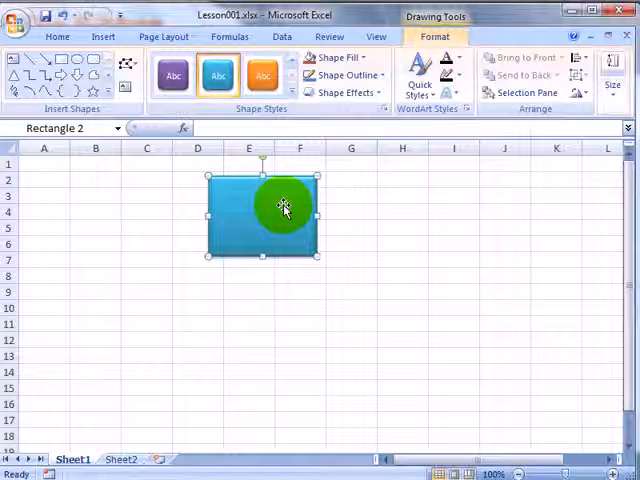
- Deselect the rectangle, returning to the Home formatting commands with C3 active
left_click(57, 37)
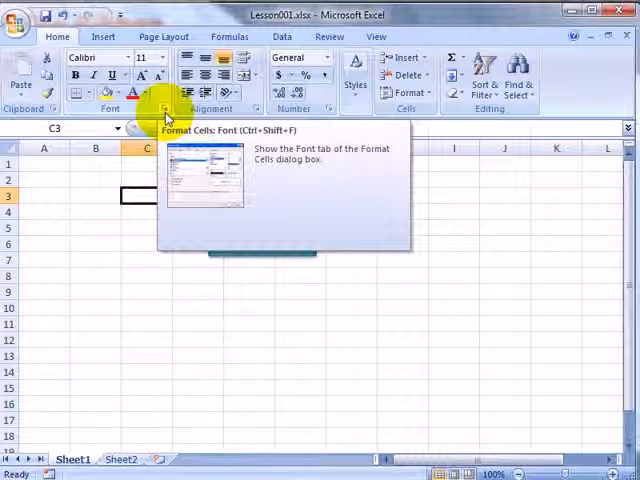
left_click(165, 108)
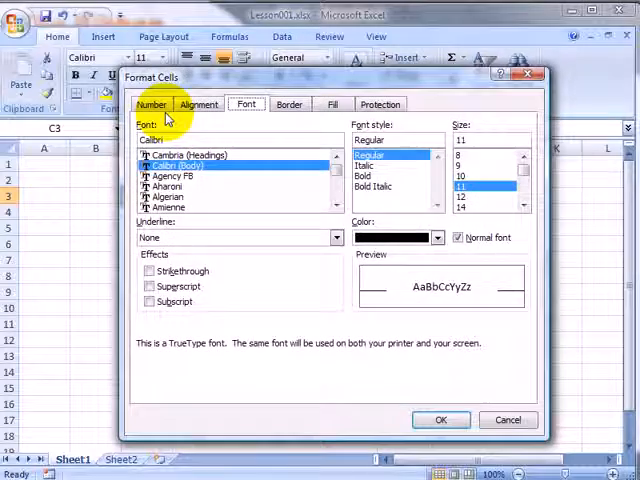
left_click(199, 104)
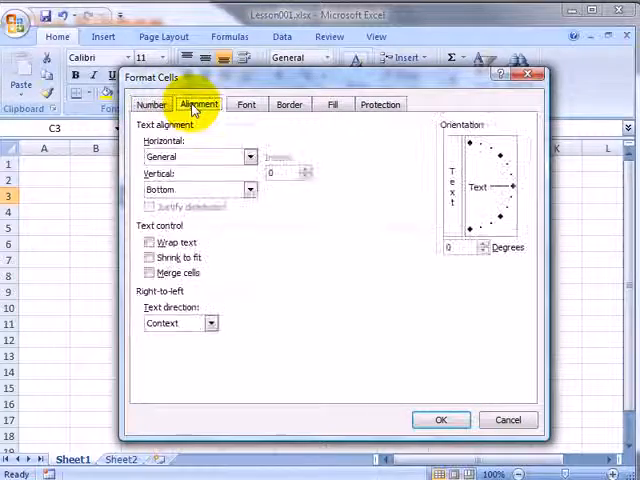
left_click(245, 104)
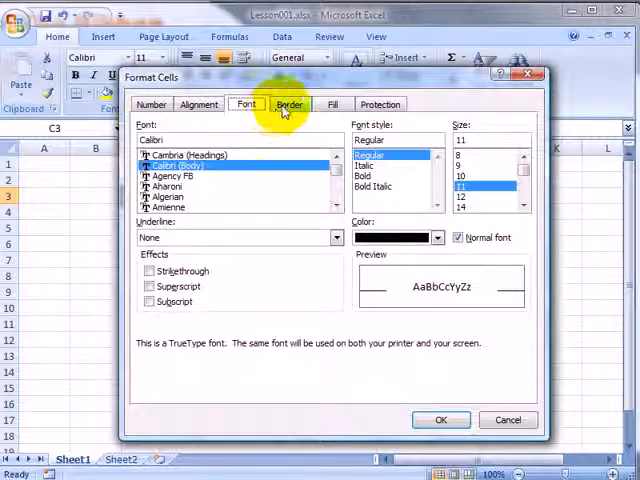
left_click(333, 104)
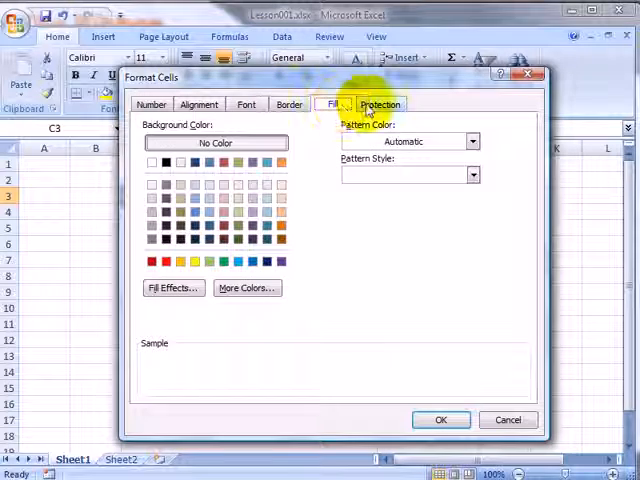
left_click(381, 104)
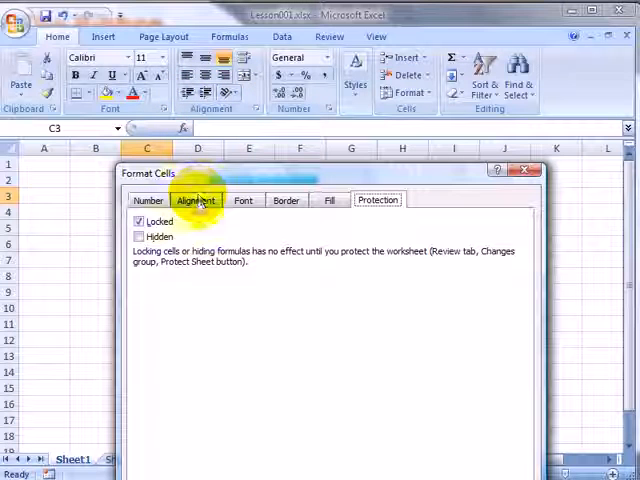
left_click(195, 200)
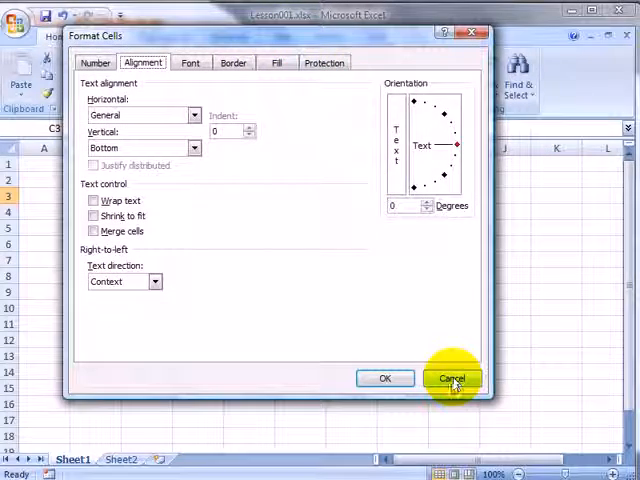
left_click(452, 378)
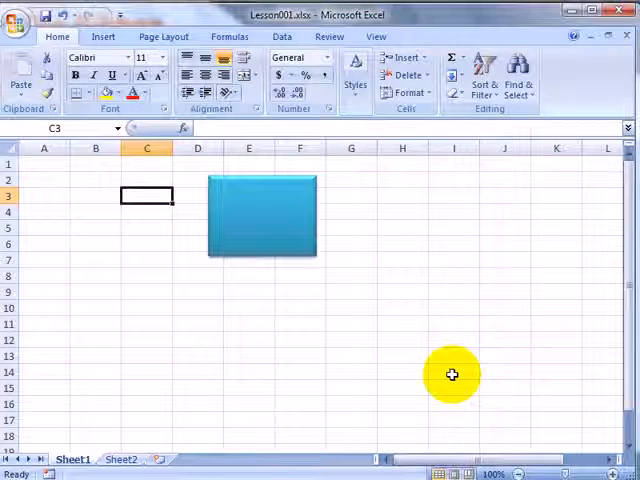
mouse_move(460, 371)
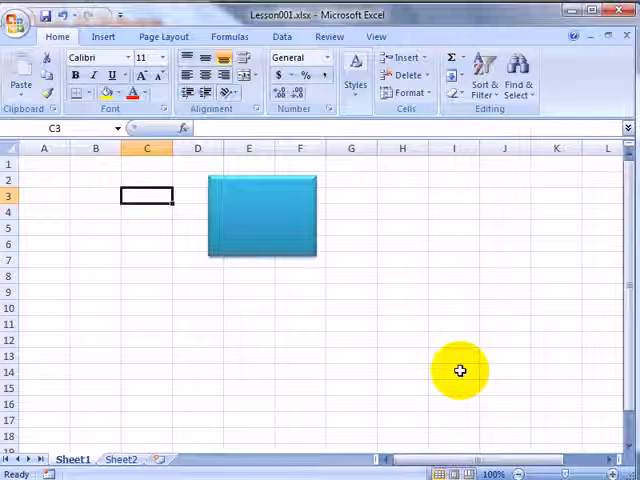